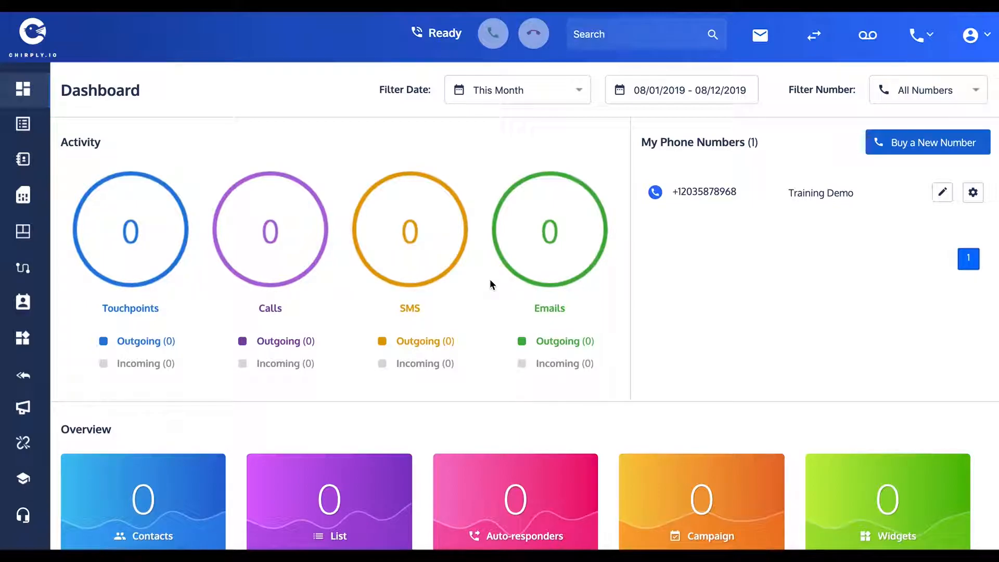
Open the all-lists page from the List card.
click(23, 125)
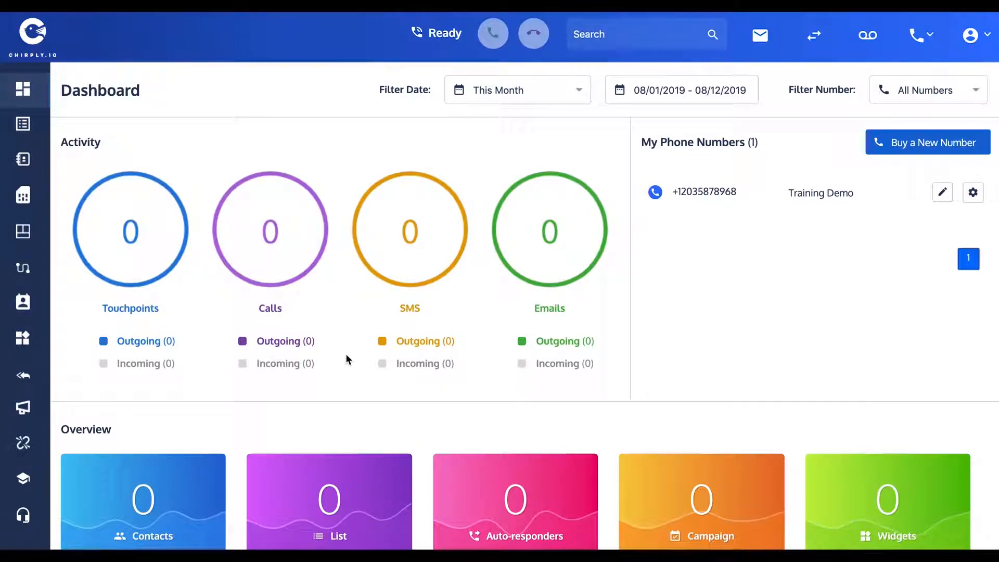
scroll(down, 3)
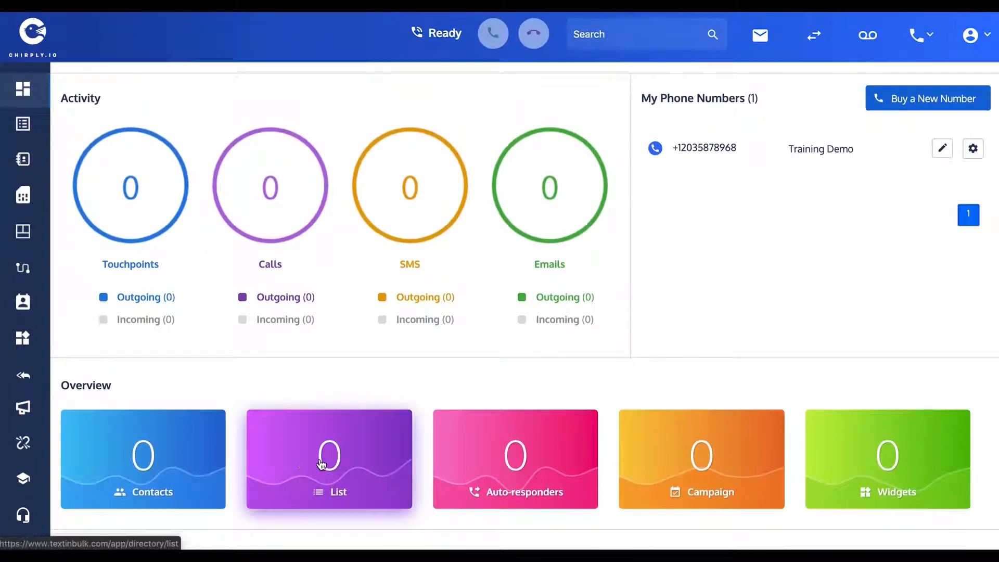
click(329, 459)
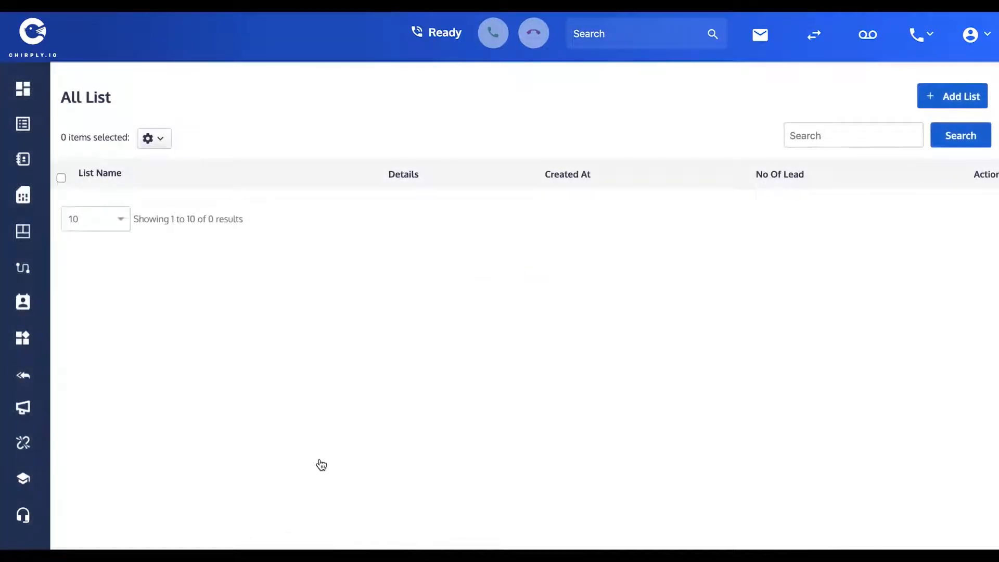
mouse_move(408, 286)
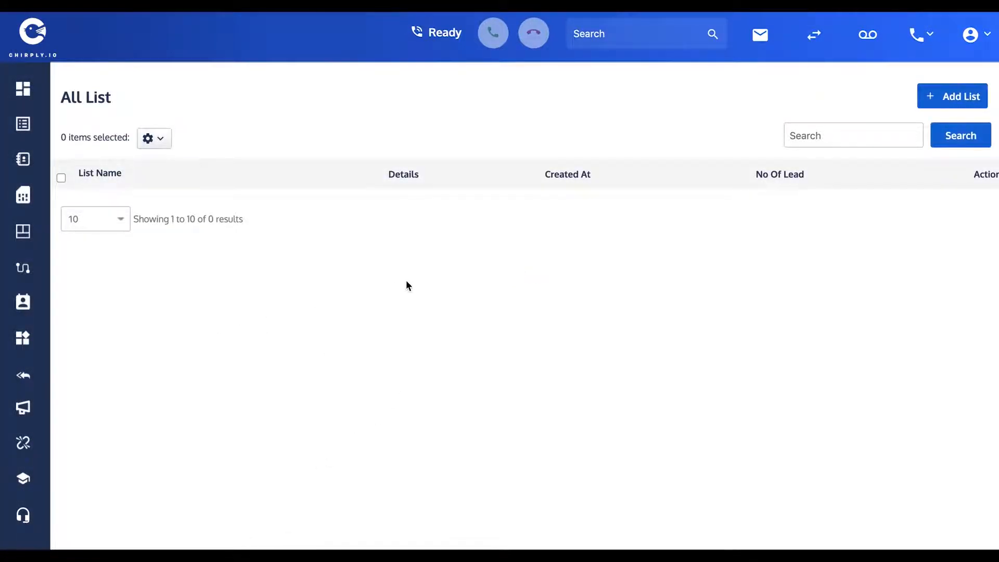
Create a list named 'Training Demo List' with description 'Training Demo List'.
click(951, 96)
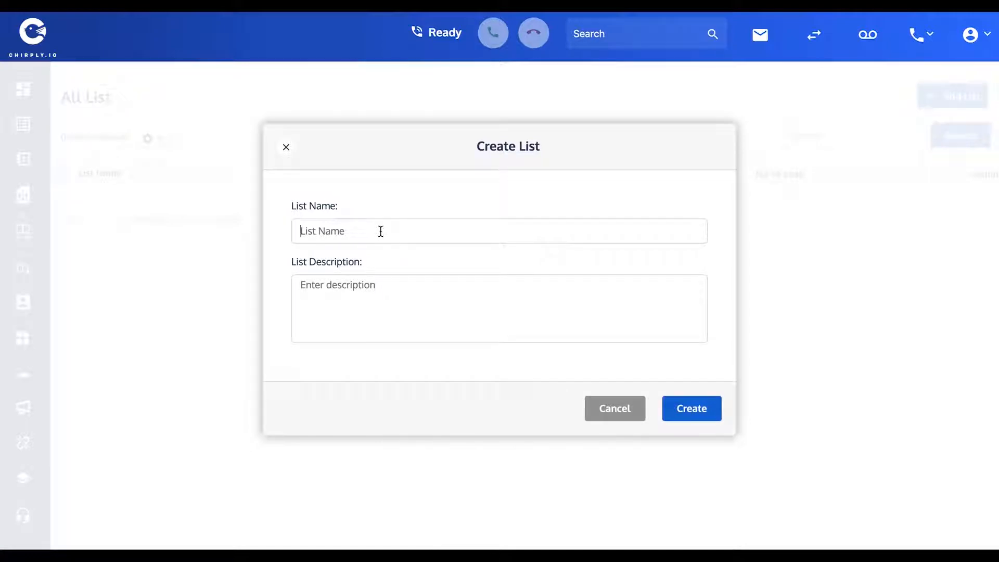
text(Training)
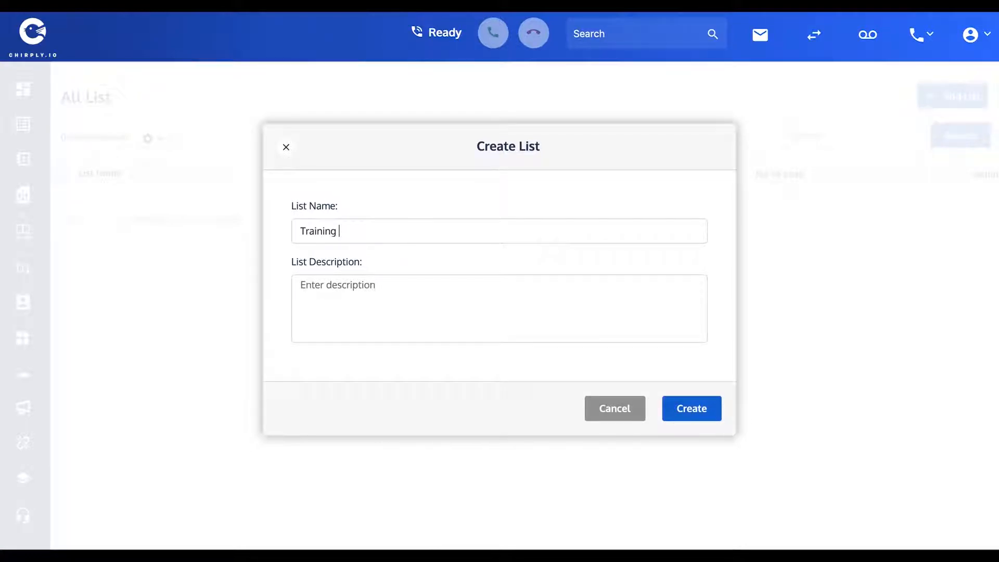
text(Demo List)
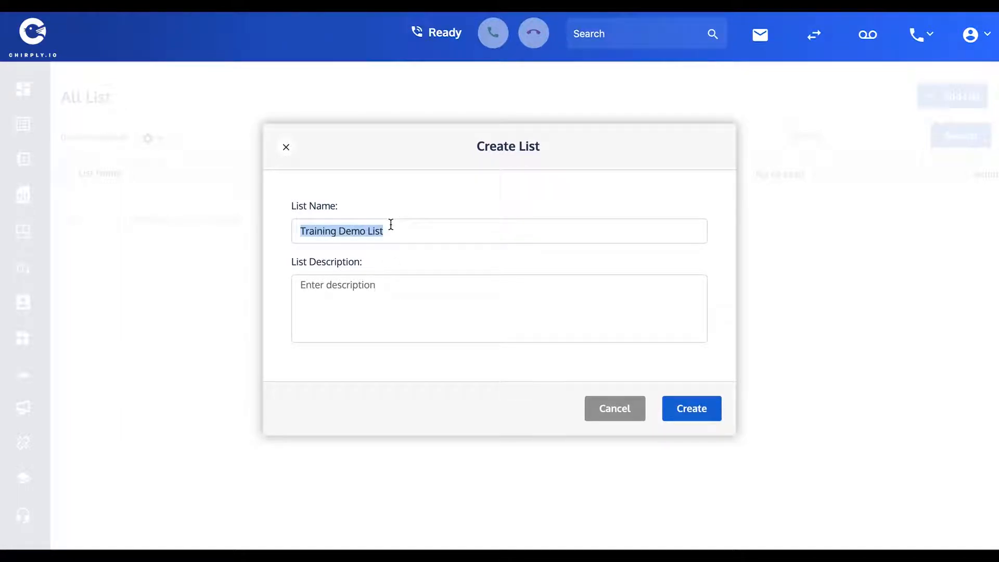
text(Training Demo List)
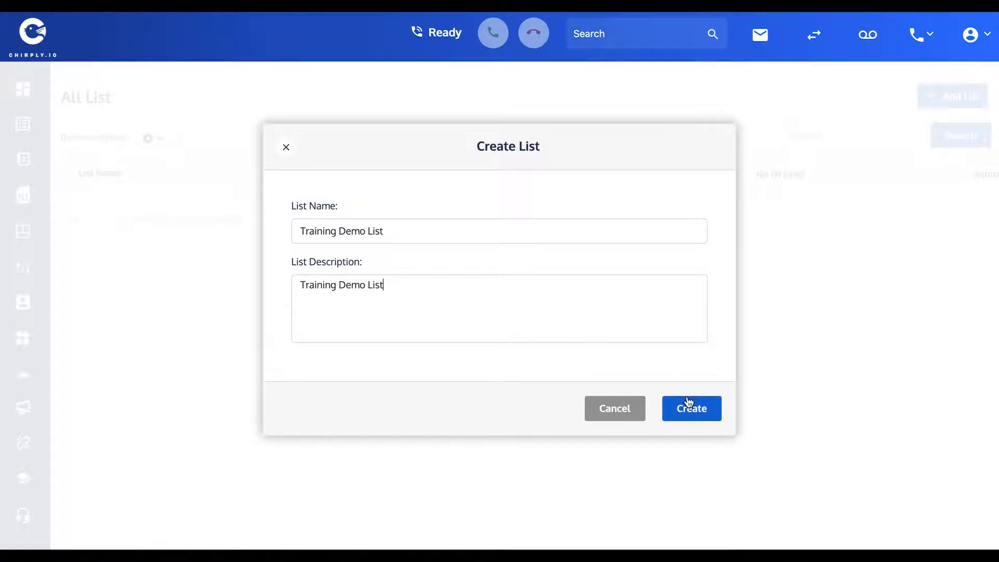
click(691, 408)
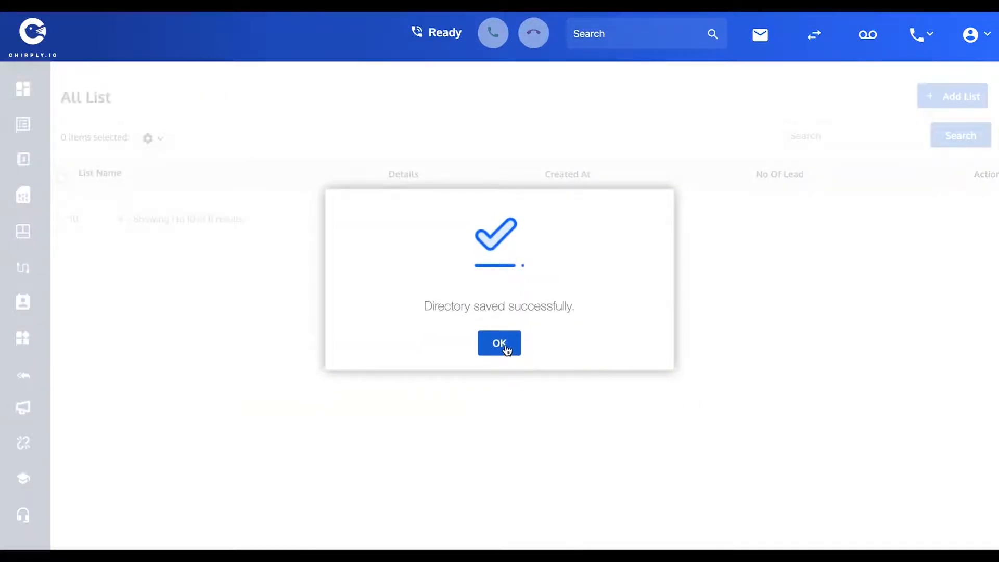
Dismiss the success message, cancel a second new list, and open the Lists flyout.
click(499, 343)
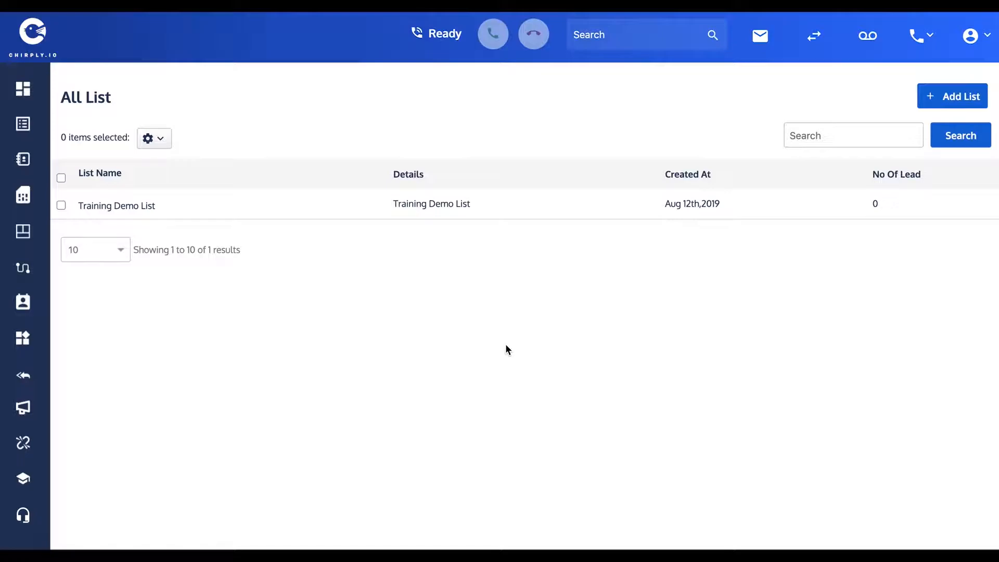
mouse_move(854, 87)
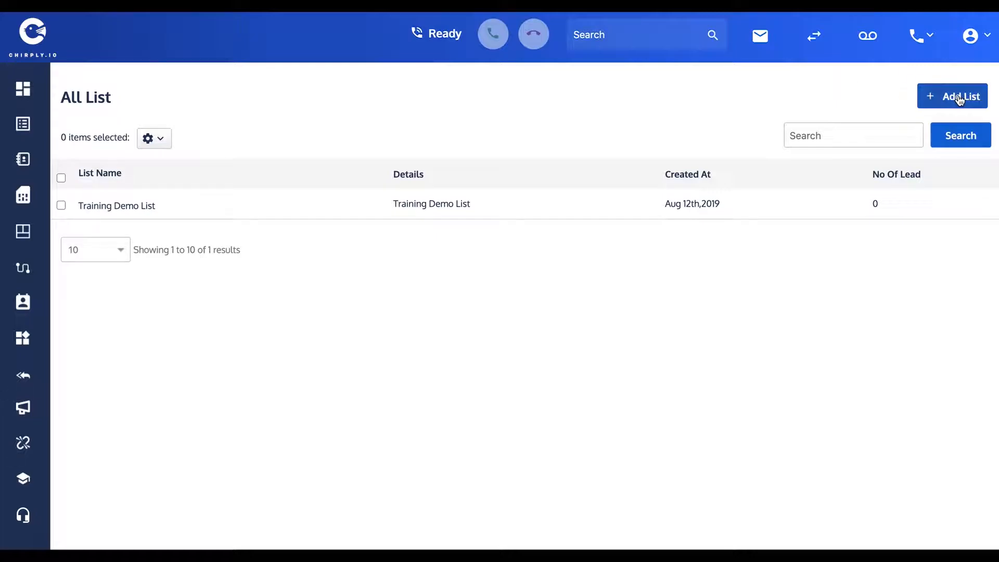
click(952, 96)
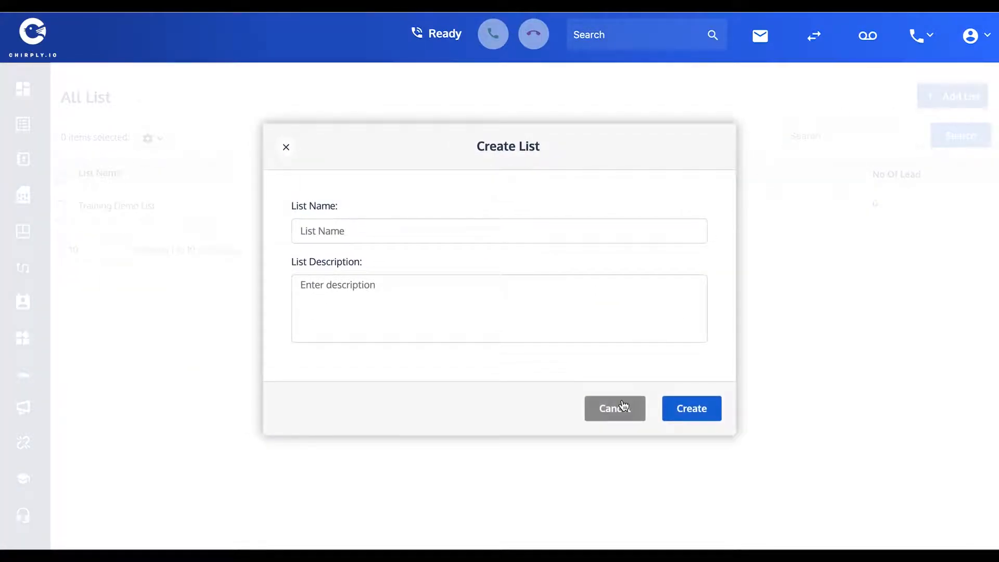
click(613, 408)
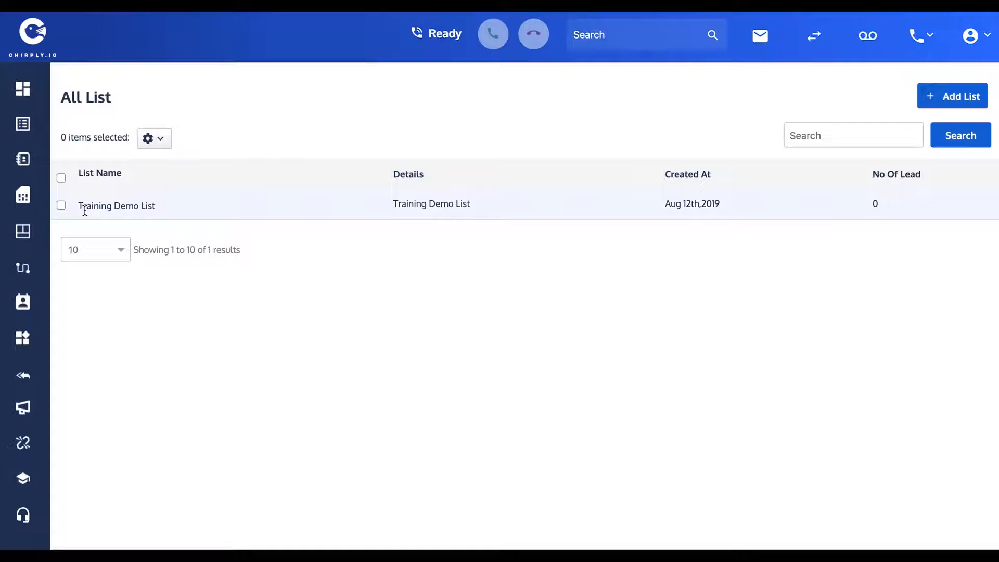
click(23, 125)
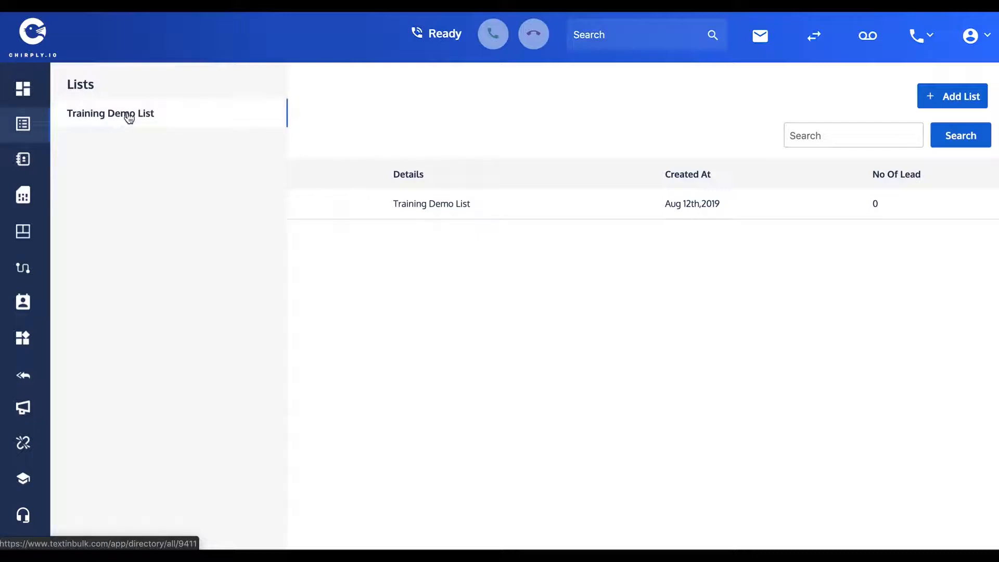
Open Training Demo List from the flyout and start a new lead in it.
click(110, 114)
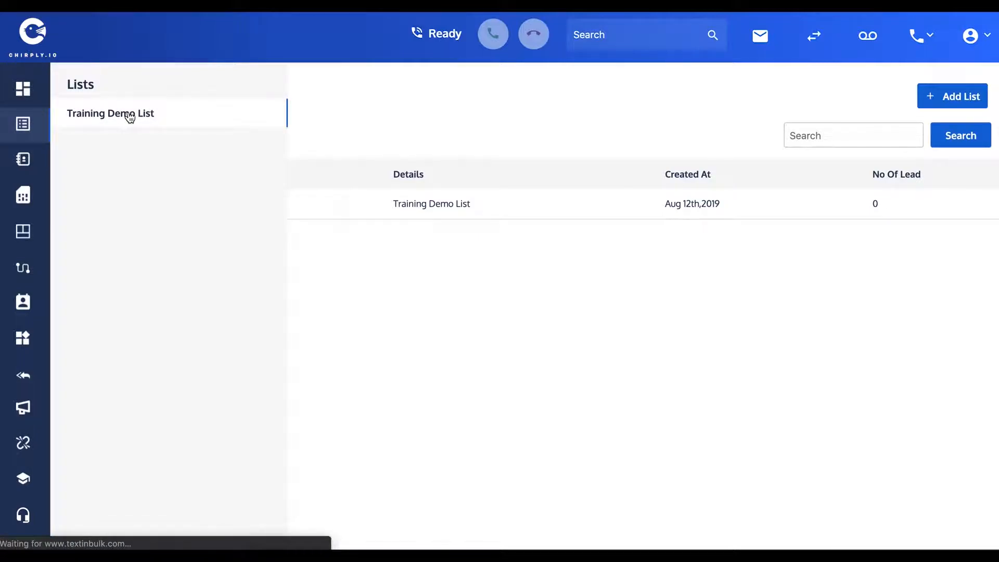
click(110, 114)
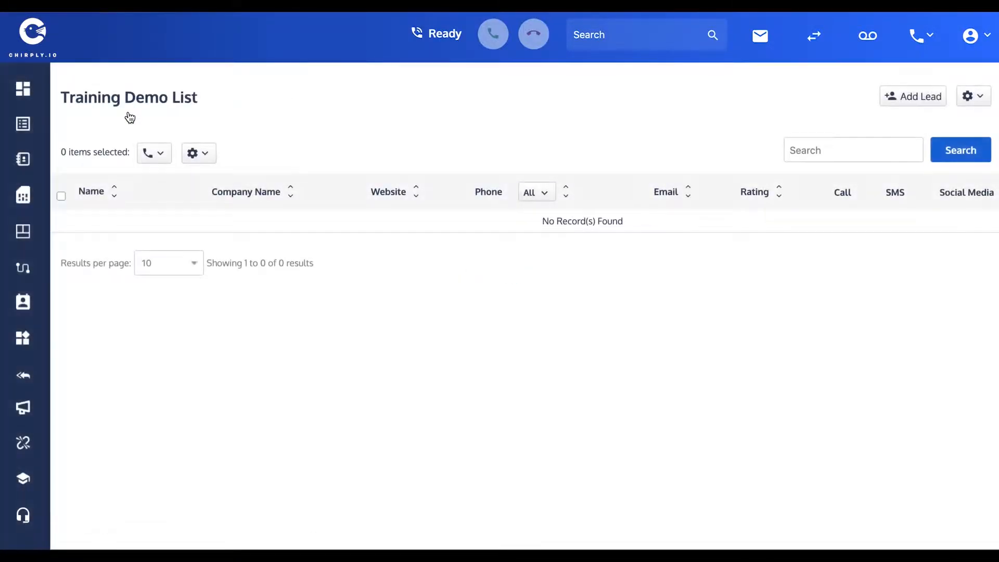
mouse_move(549, 392)
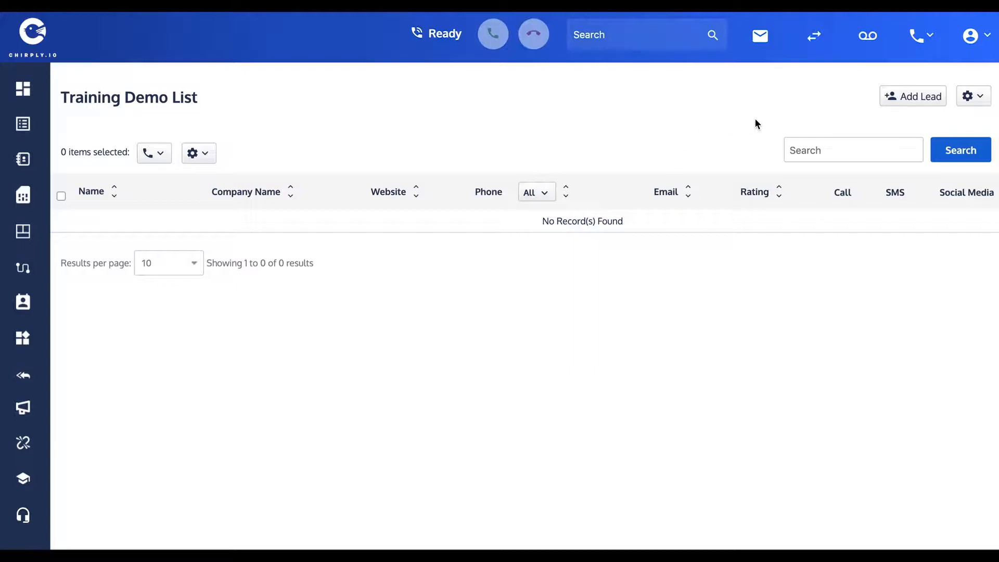
mouse_move(824, 113)
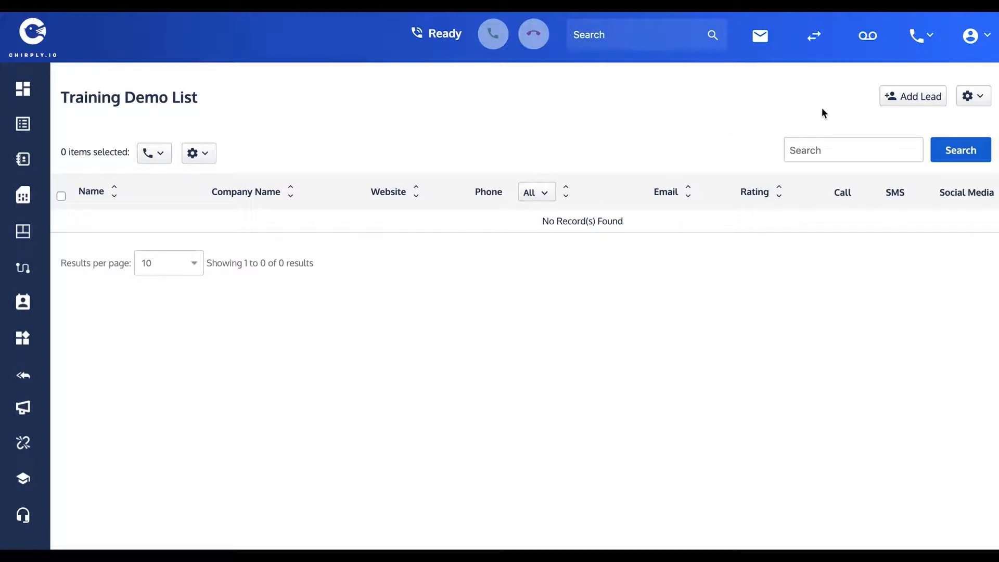
click(912, 96)
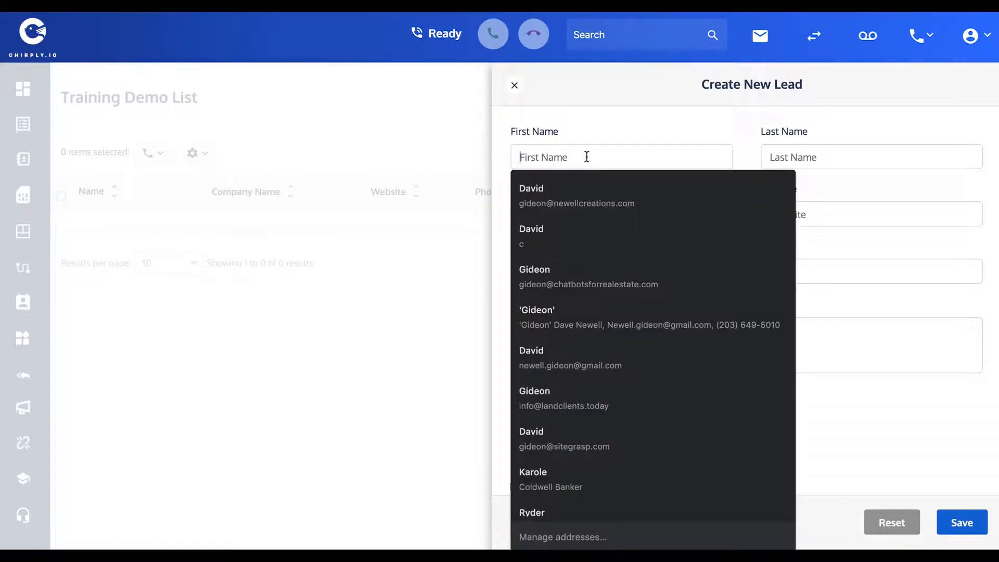
text(Mark)
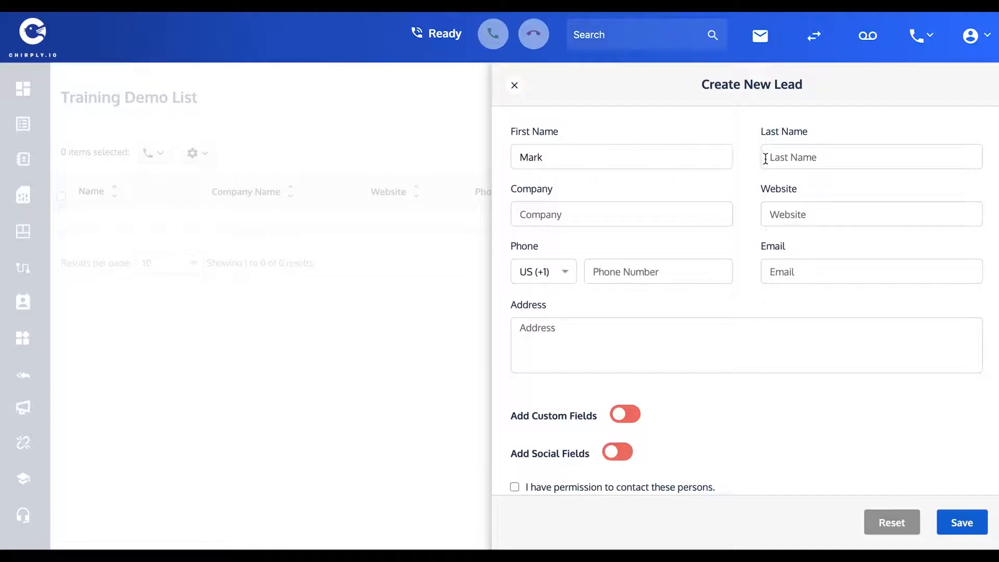
text(T)
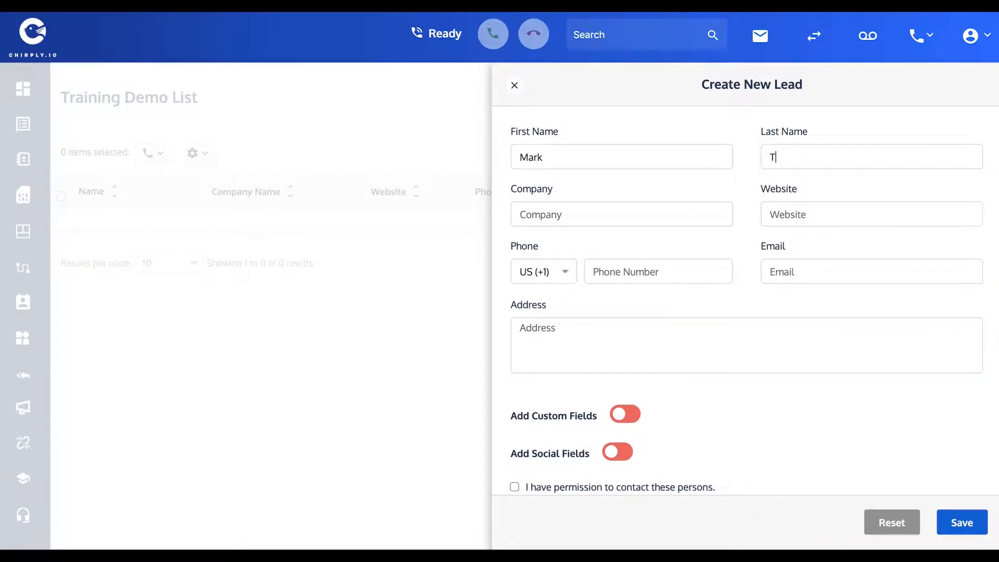
text(wain)
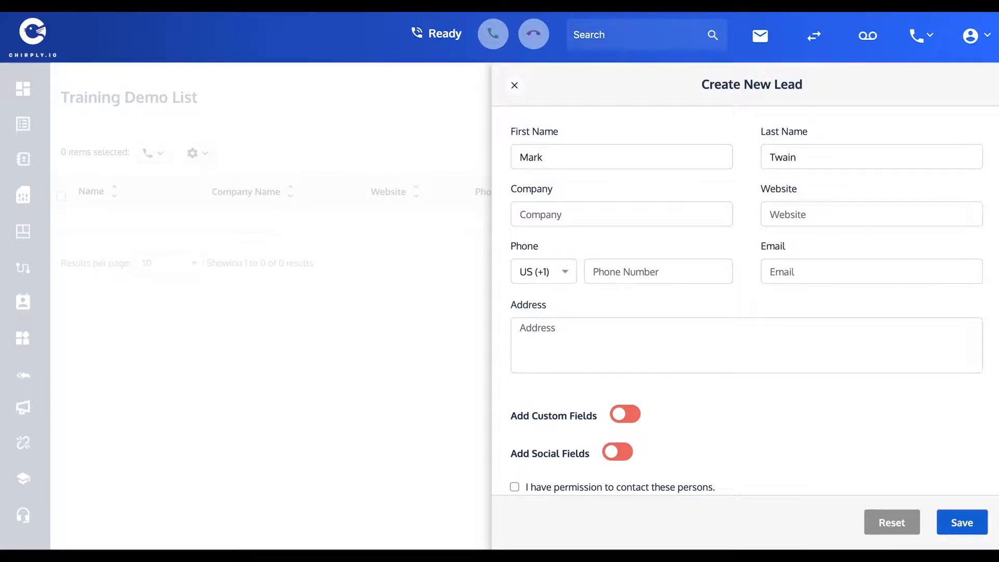
text(bot)
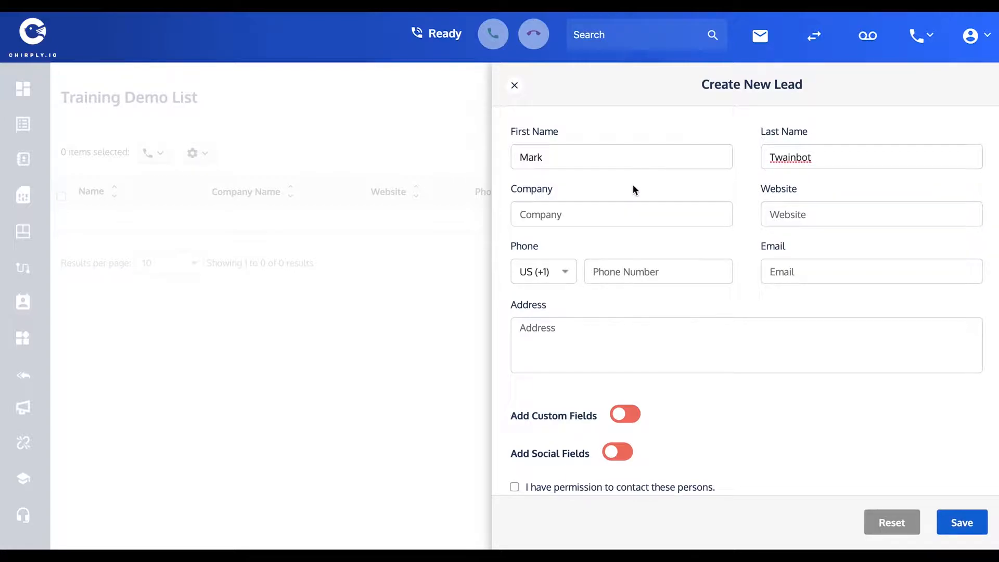
mouse_move(760, 238)
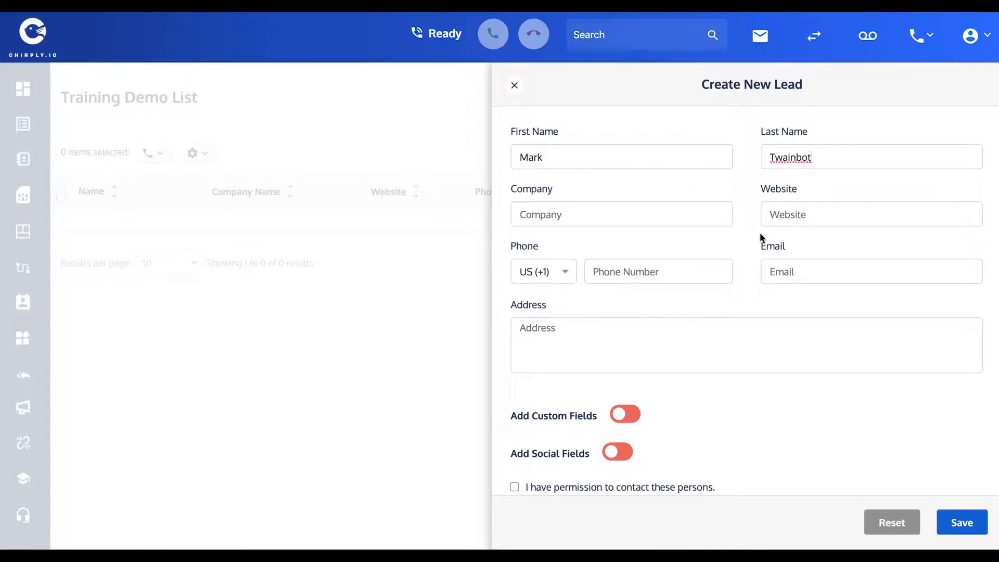
click(657, 272)
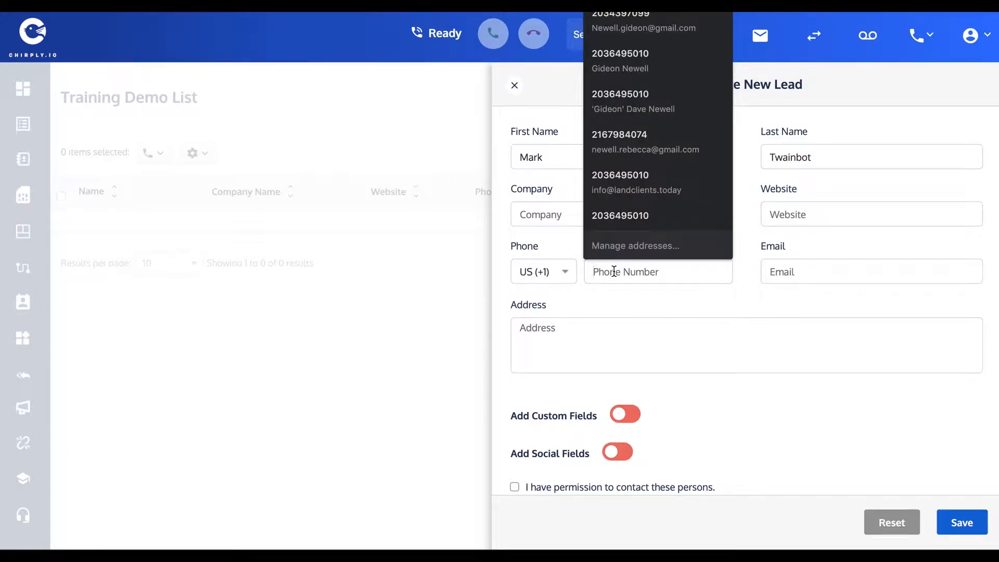
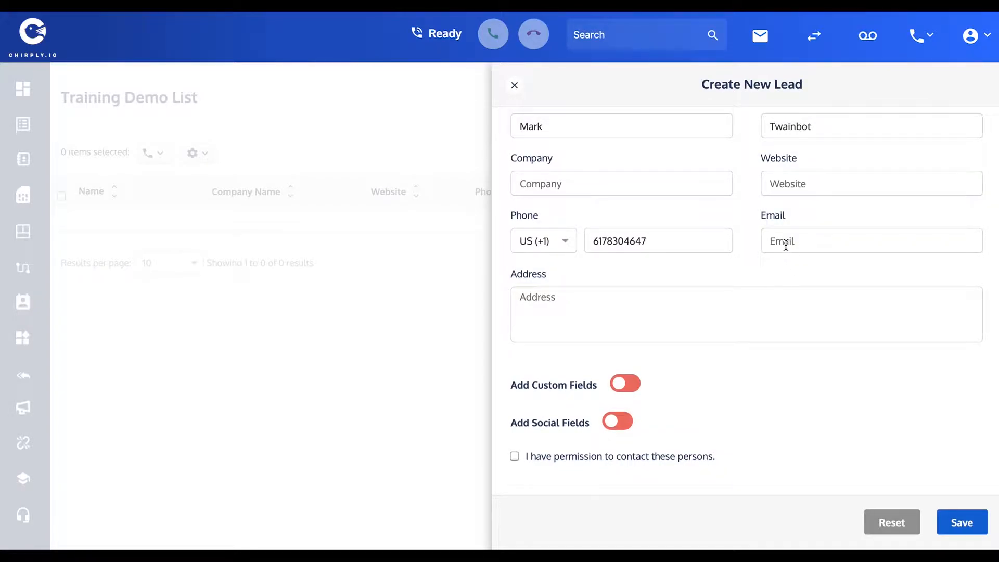
mouse_move(747, 295)
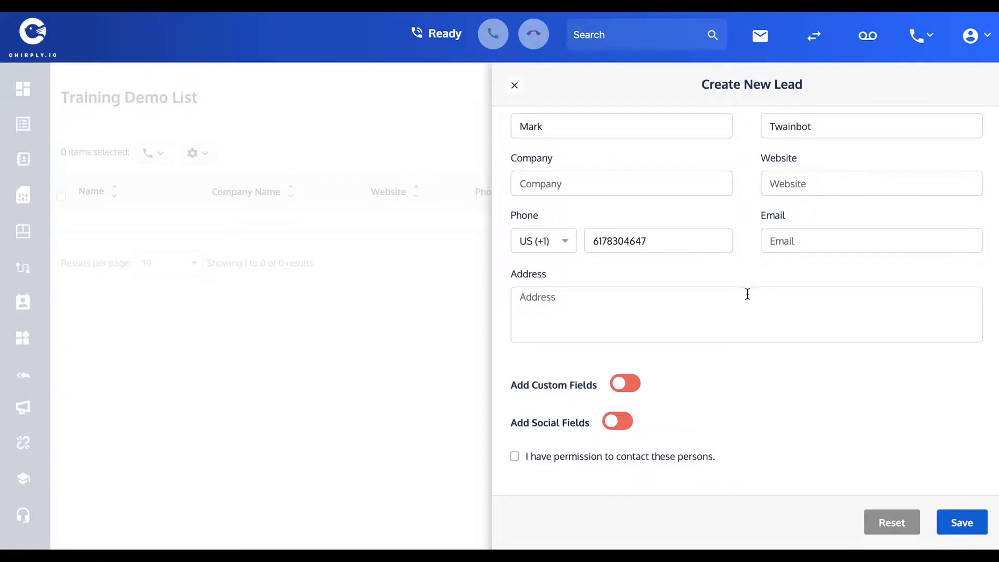
Enable Add Social Fields, tick contact permission, and submit the lead form.
click(616, 420)
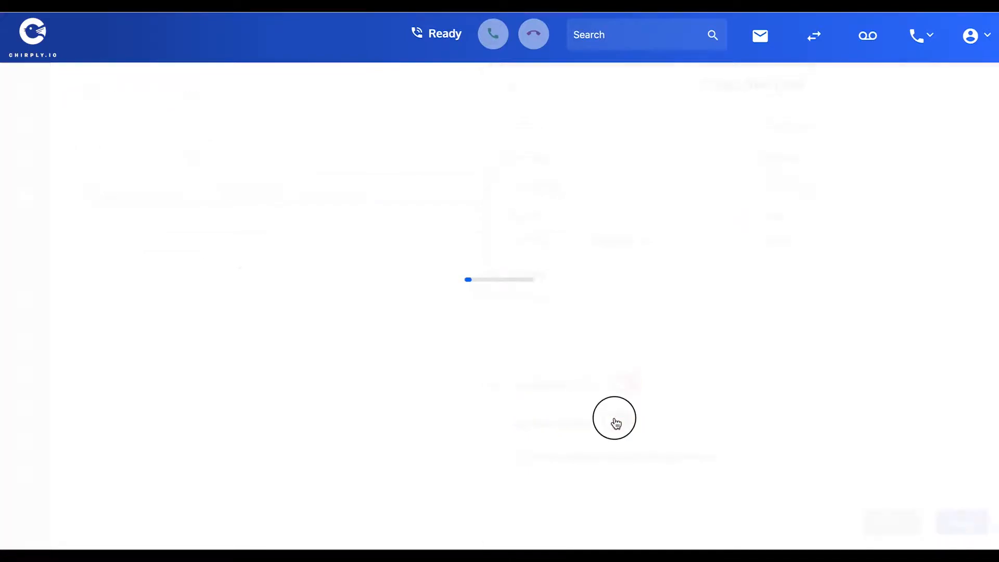
click(617, 423)
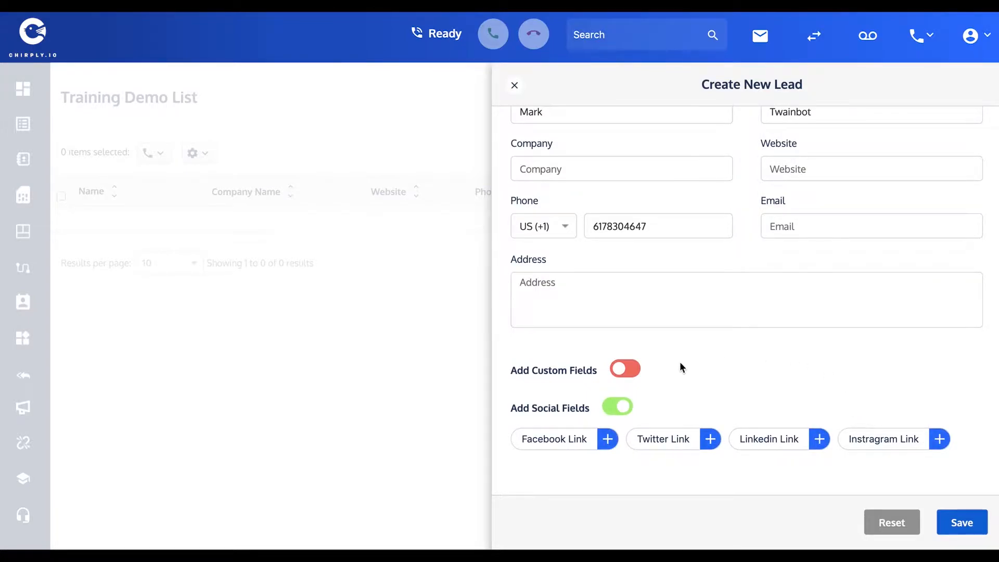
scroll(down, 3)
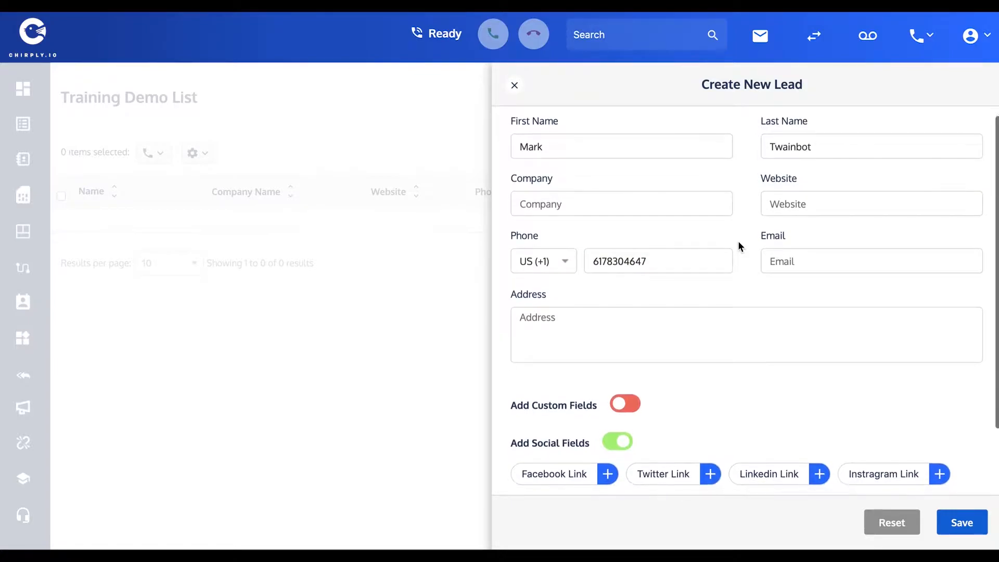
scroll(down, 3)
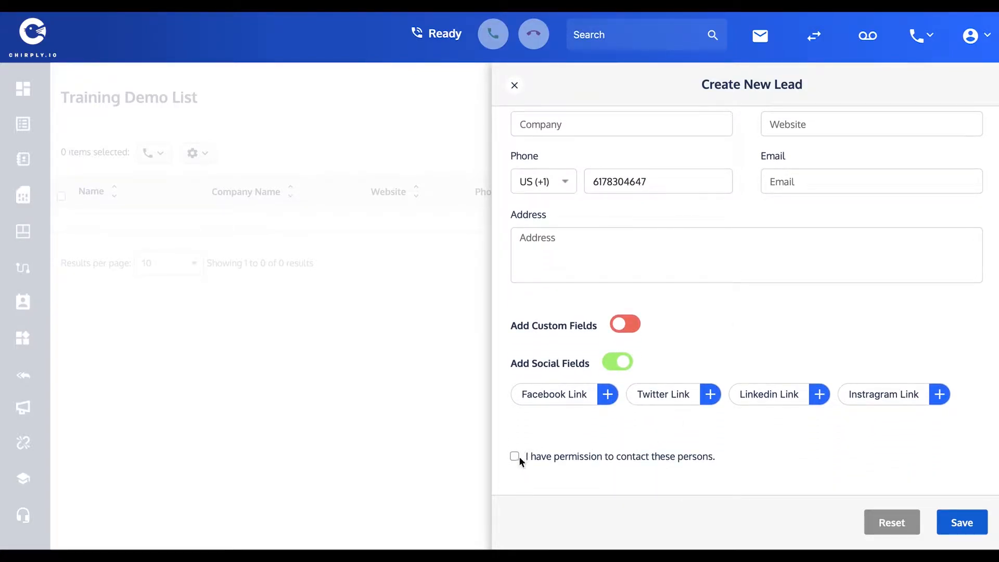
click(514, 456)
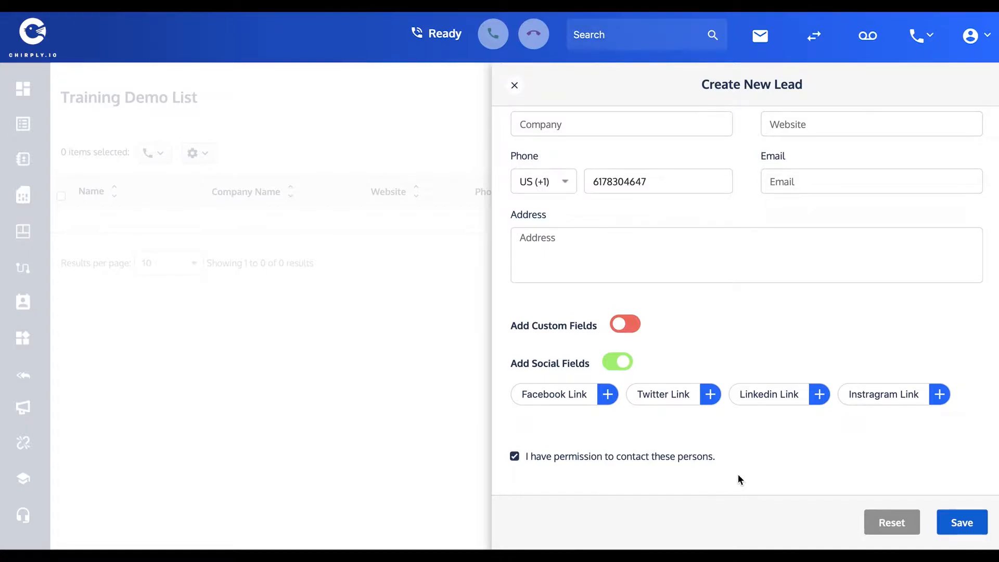
click(961, 522)
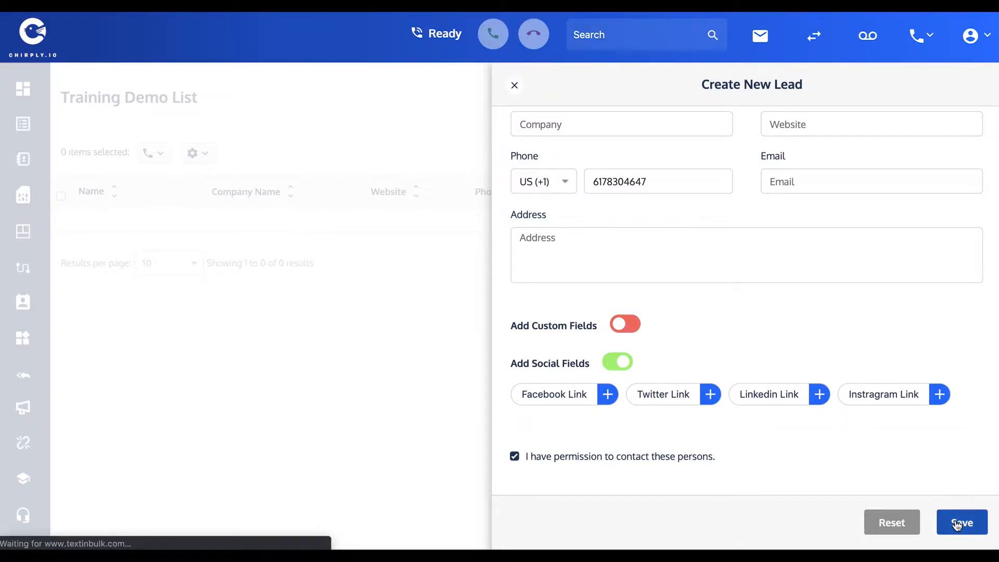
Save the lead, dismiss the confirmation, and open Mark Twainbot's details.
click(961, 522)
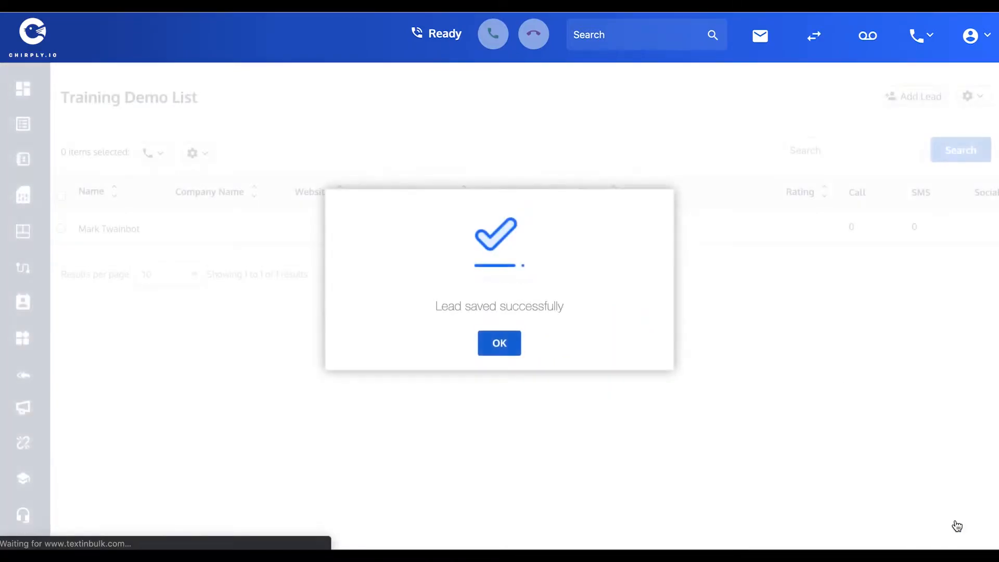
click(499, 343)
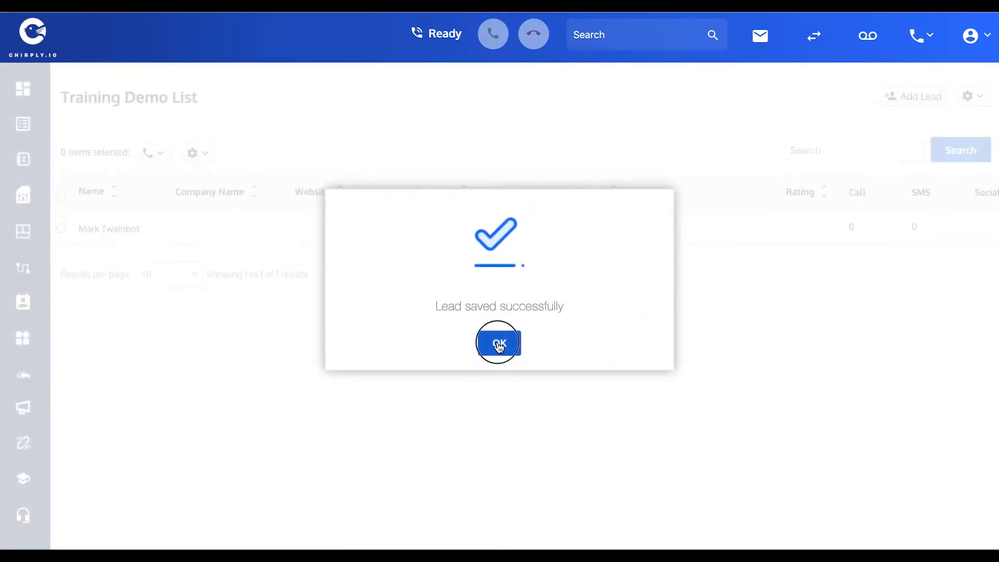
click(499, 342)
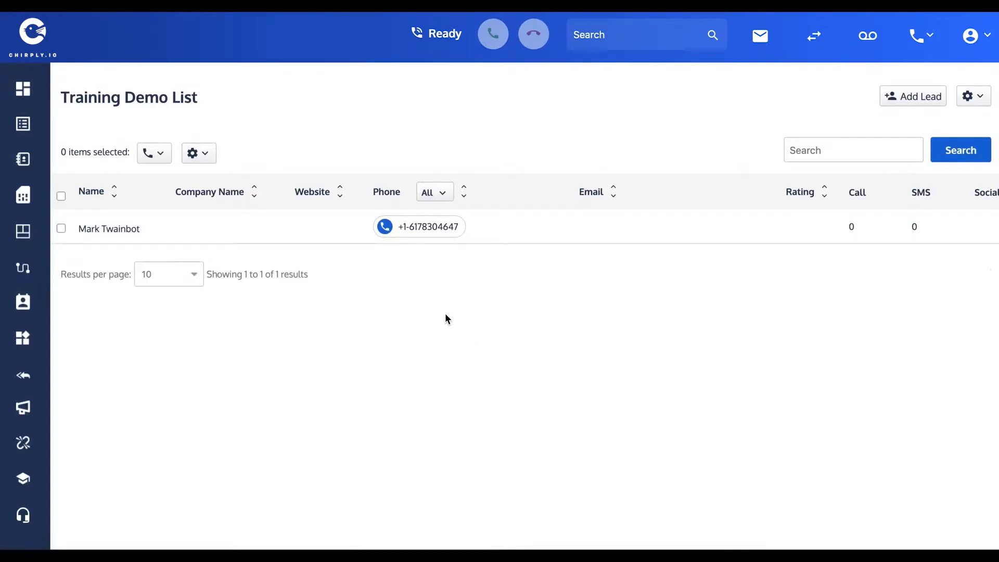
mouse_move(429, 262)
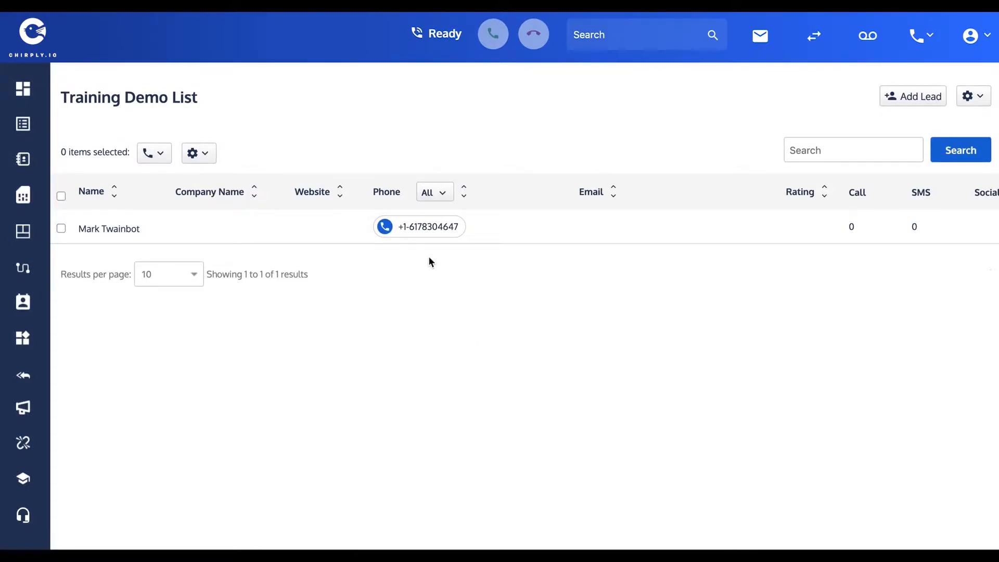
click(427, 227)
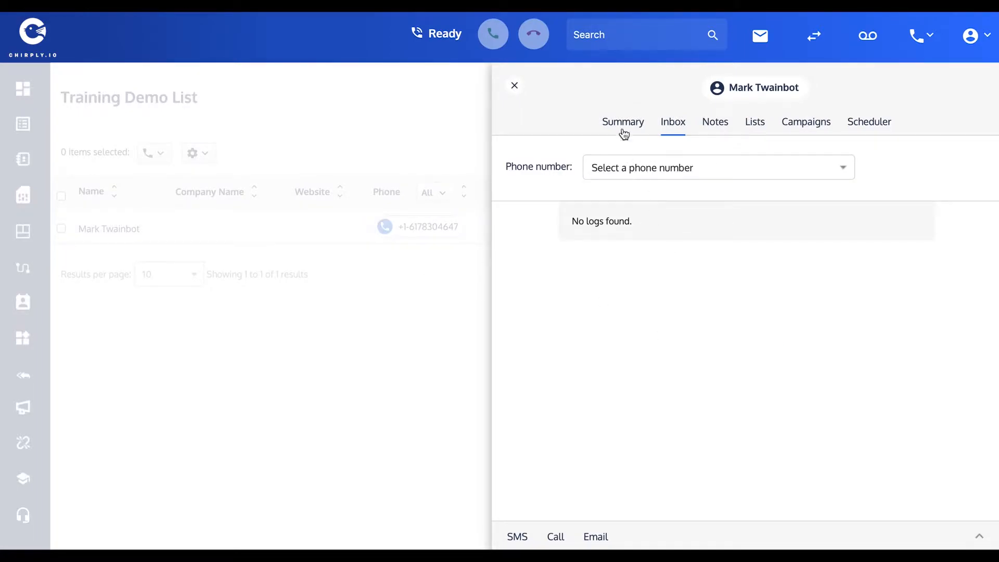
On the Summary tab, set the phone type to Cell Number and save.
click(622, 122)
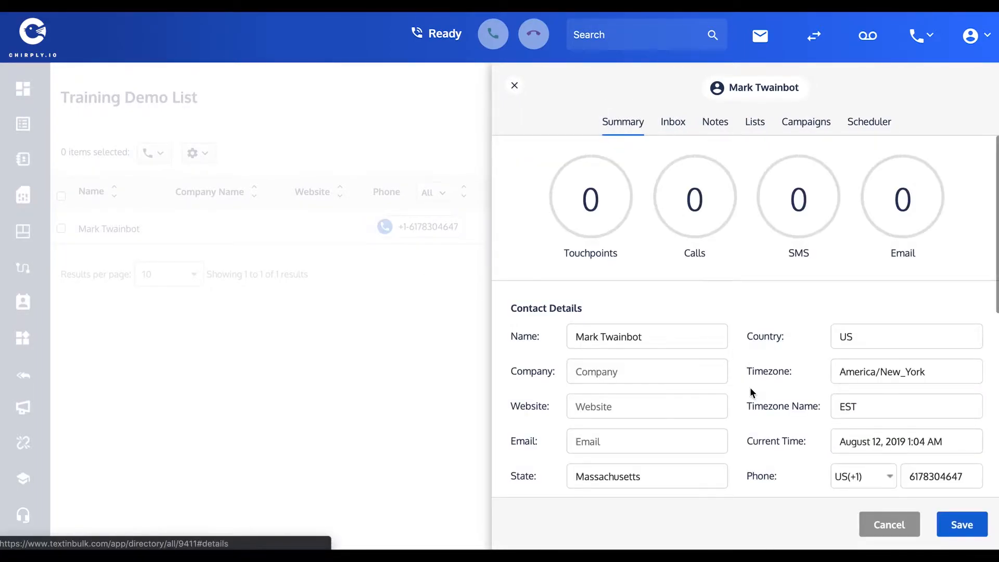
scroll(down, 3)
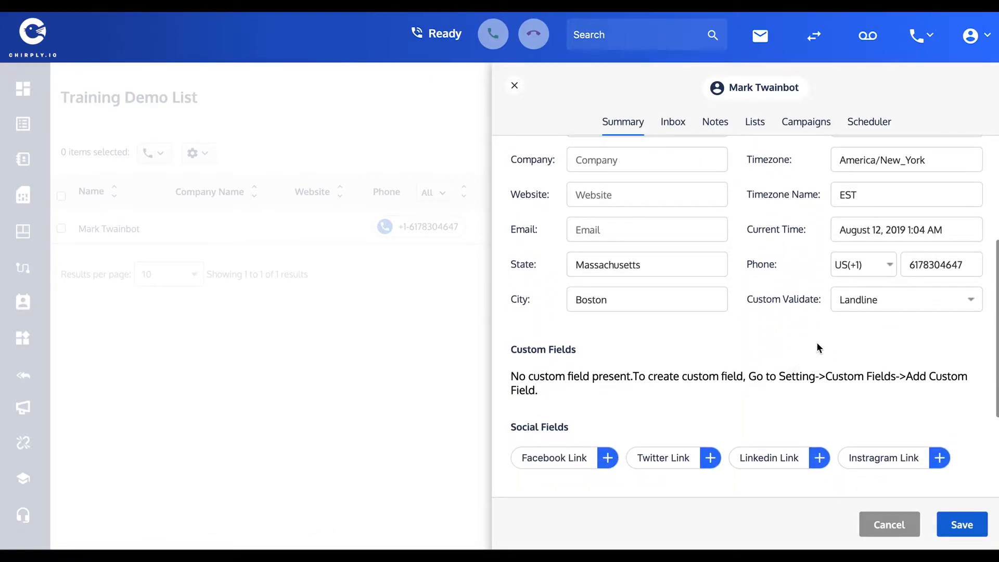
mouse_move(852, 301)
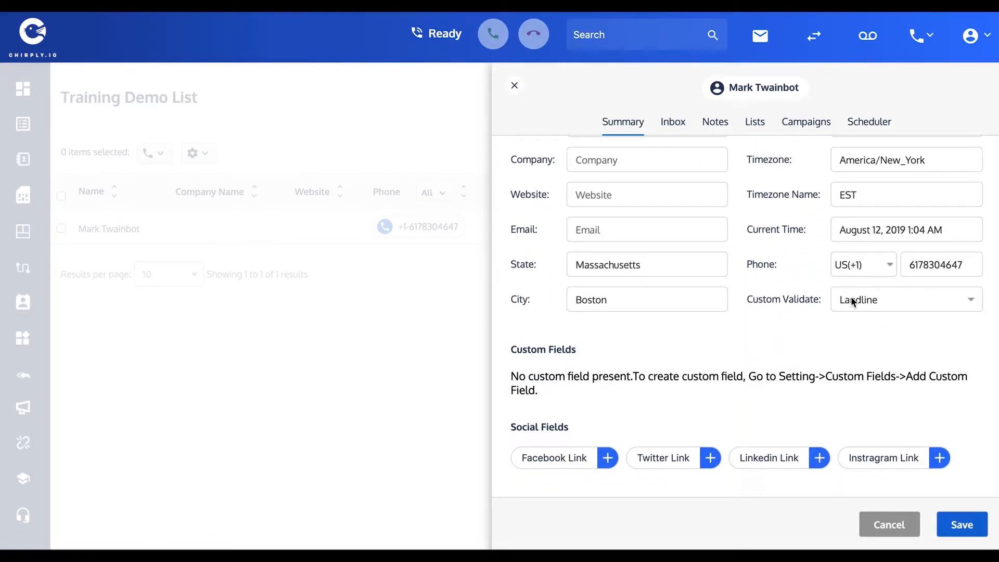
click(904, 299)
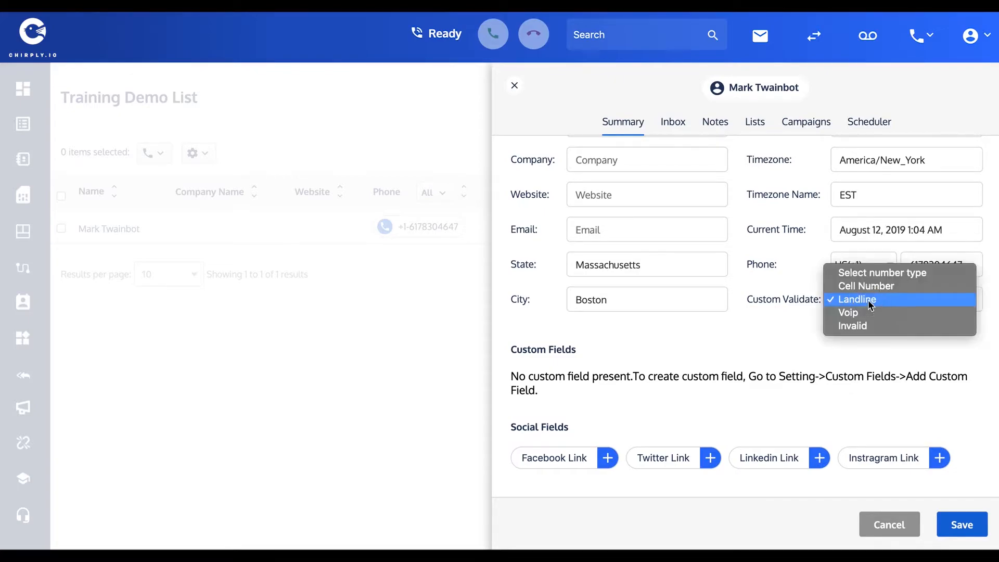
mouse_move(865, 286)
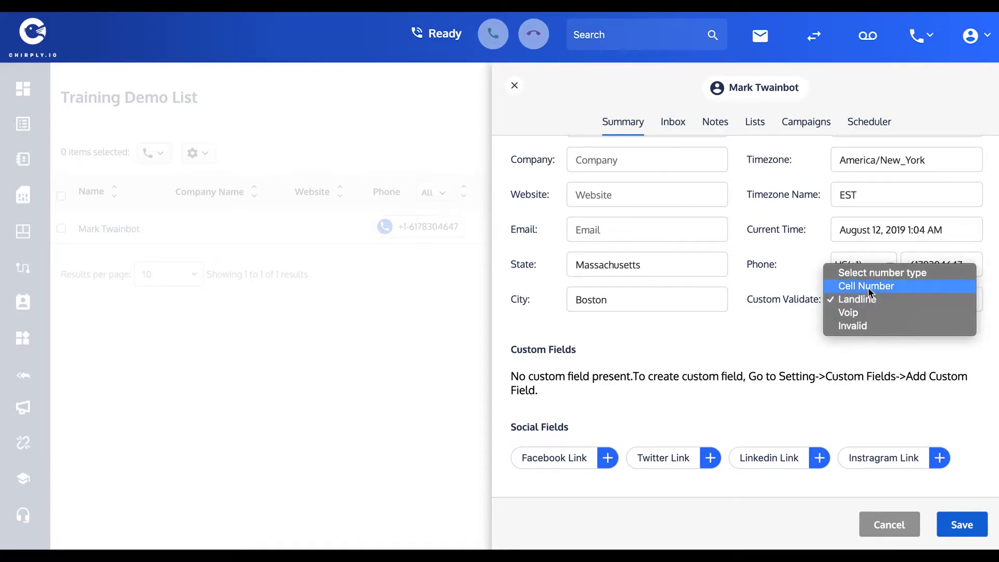
mouse_move(865, 300)
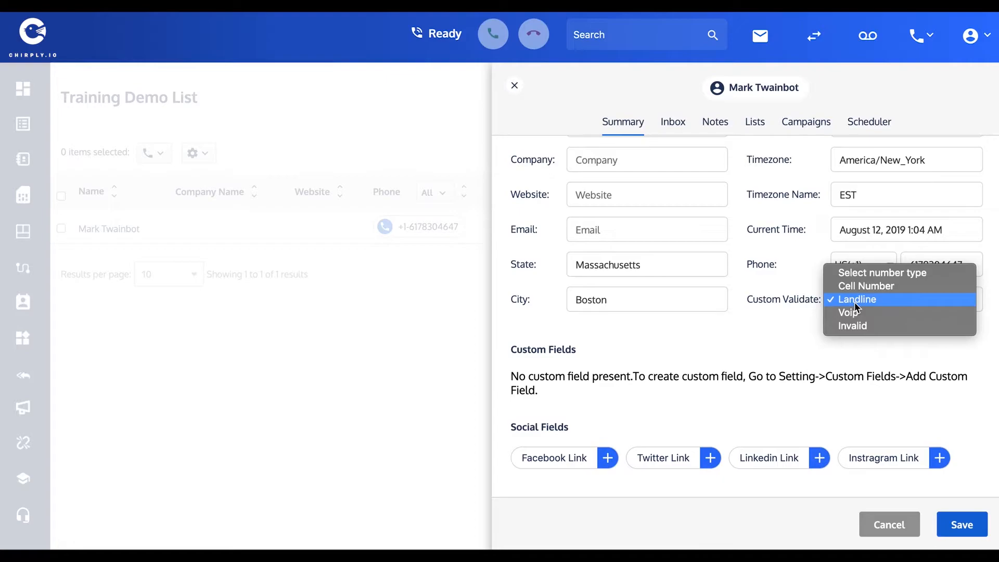
mouse_move(878, 289)
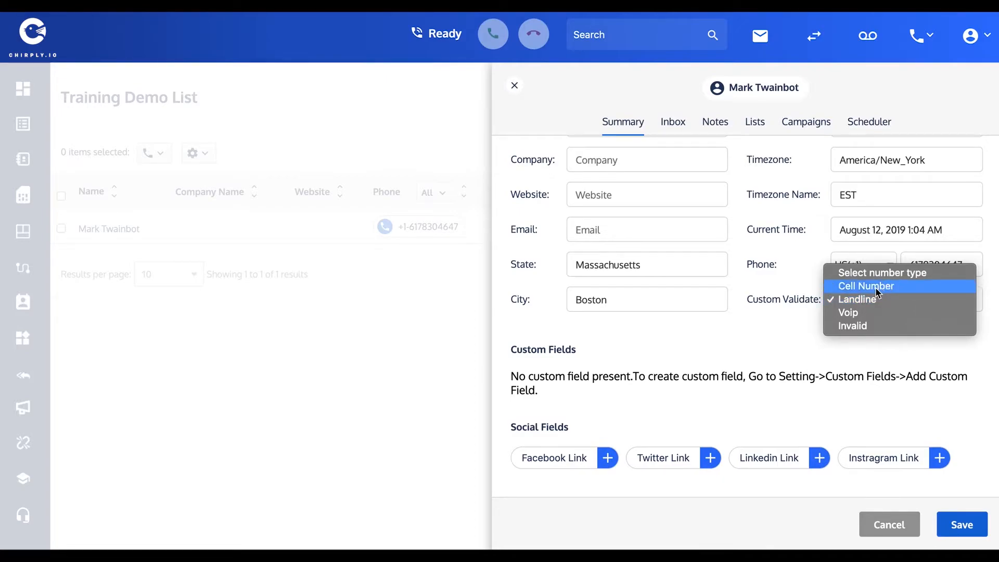
click(865, 286)
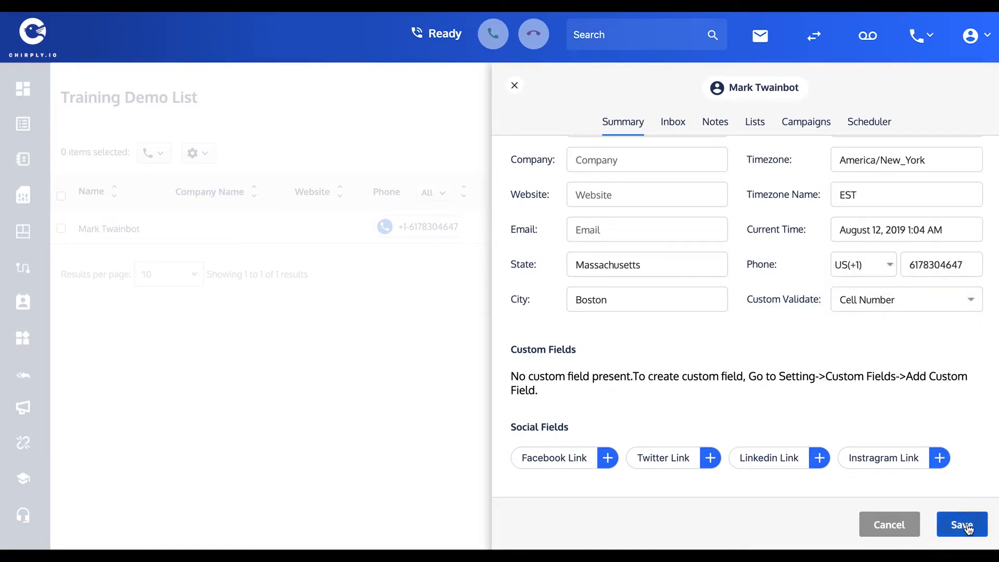
click(961, 525)
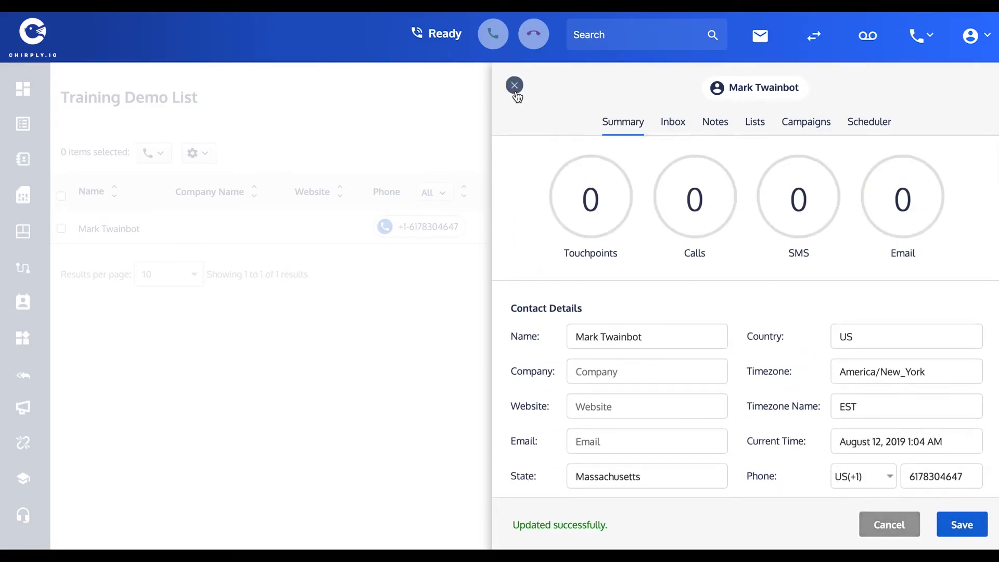
Close Mark Twainbot's detail panel to return to Training Demo List.
click(514, 85)
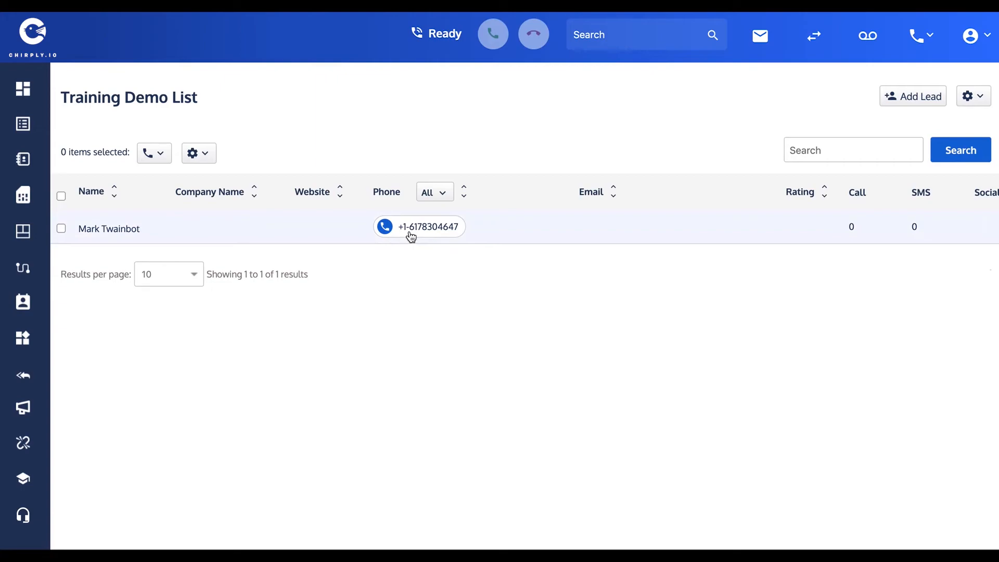
mouse_move(716, 299)
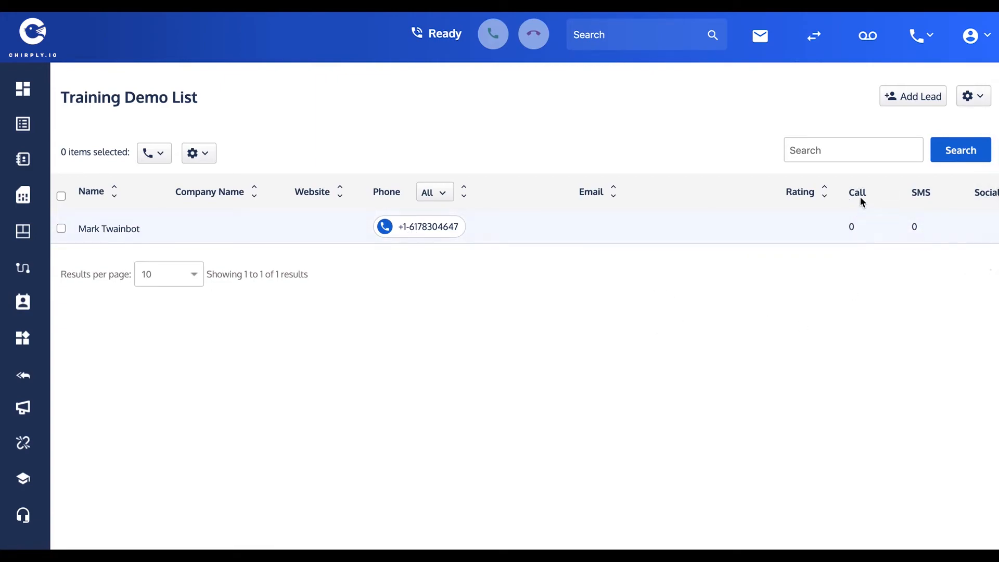
mouse_move(920, 187)
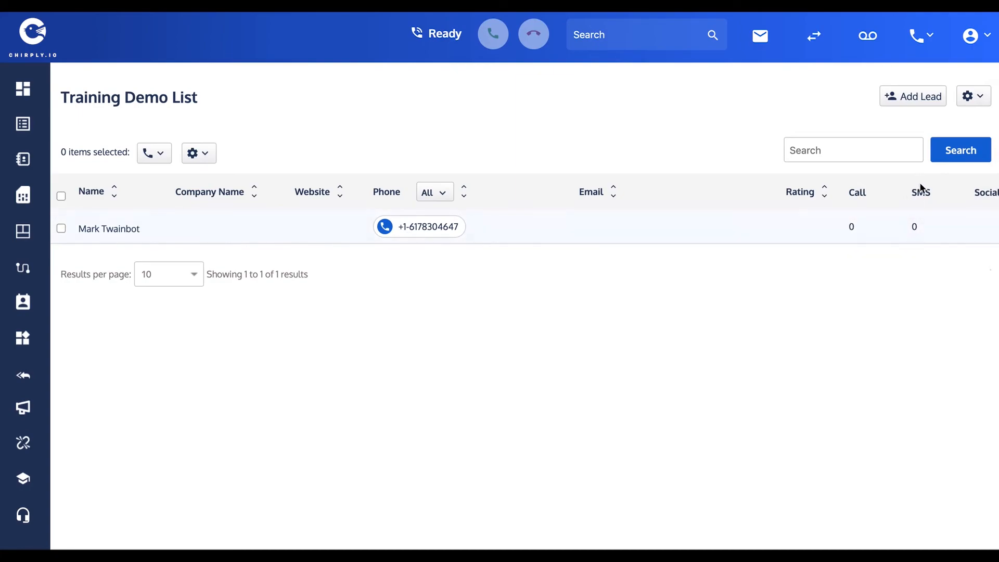